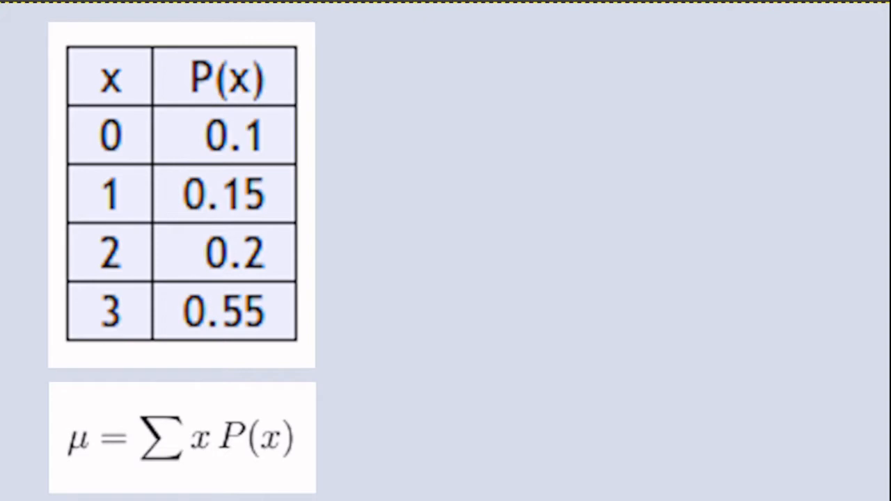
mouse_move(264, 331)
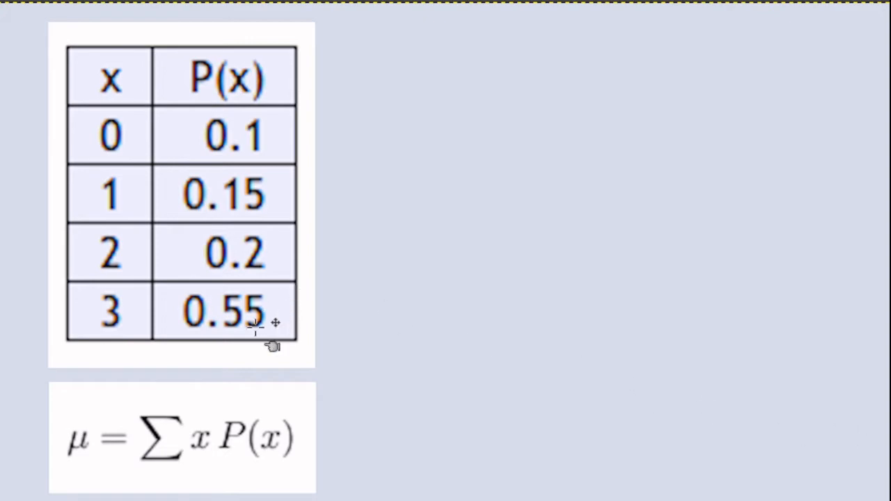
mouse_move(285, 496)
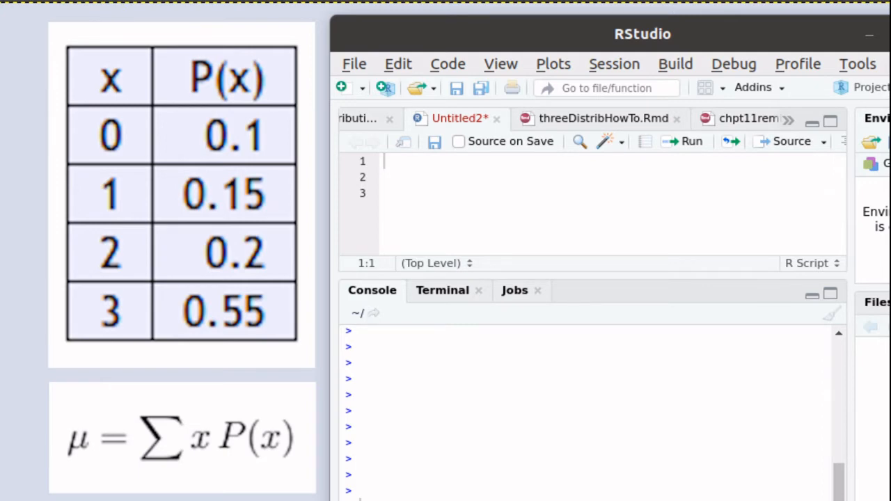
Write x <- c( 0, 1, 2, 3 ) as the script's first line.
type("x <- c(")
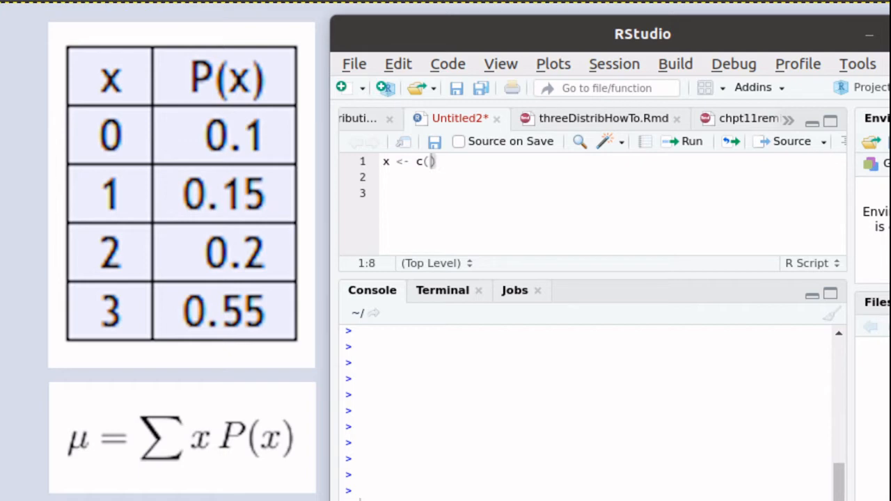
mouse_move(146, 140)
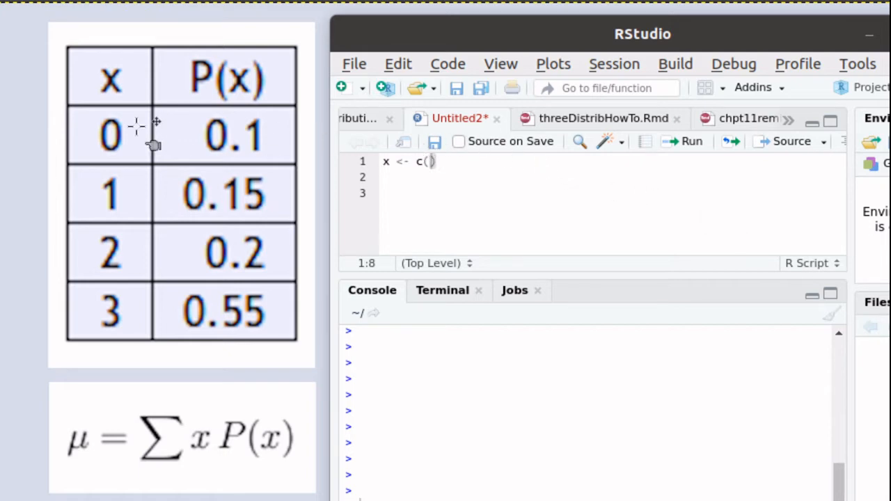
mouse_move(98, 341)
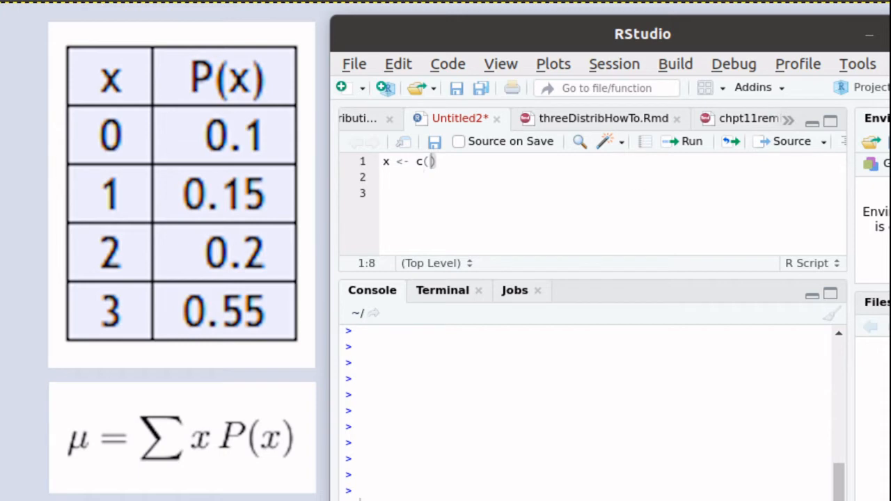
type("0, 1, 2, 3")
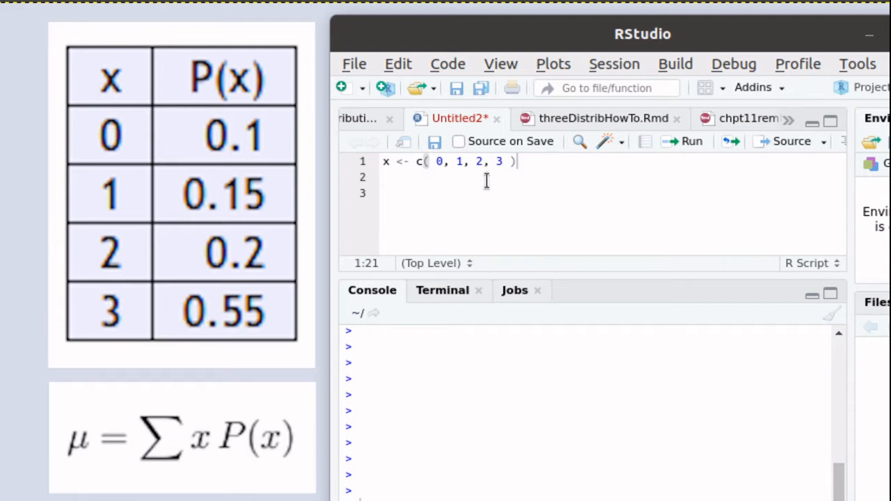
mouse_move(412, 143)
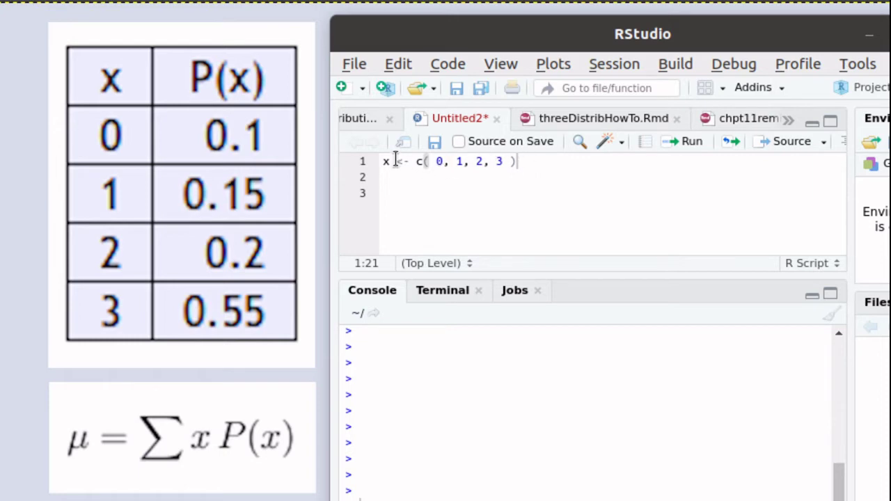
mouse_move(540, 214)
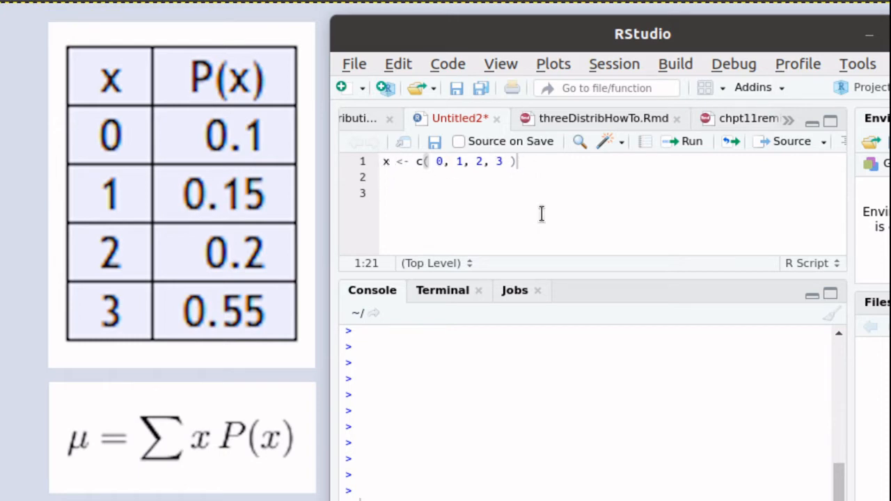
Write Px <- c( 0.1, 0.15, 0.2, 0.55 ) as the script's second line.
type("Px <-")
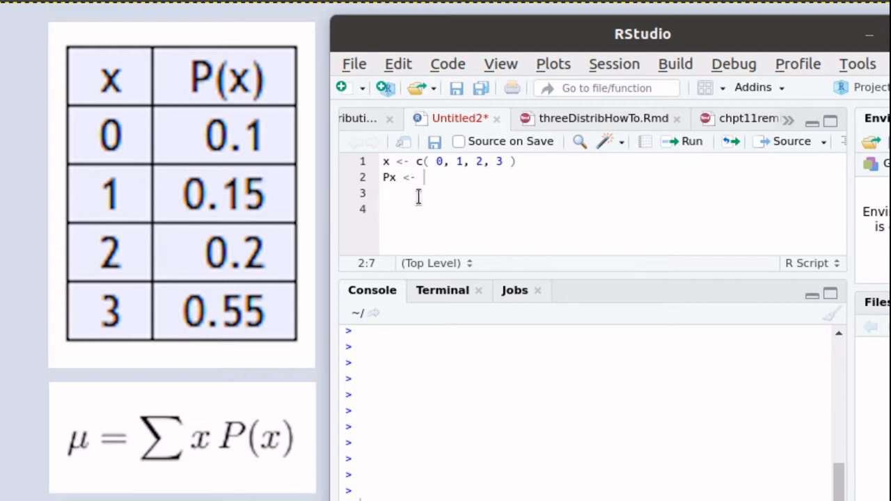
mouse_move(228, 132)
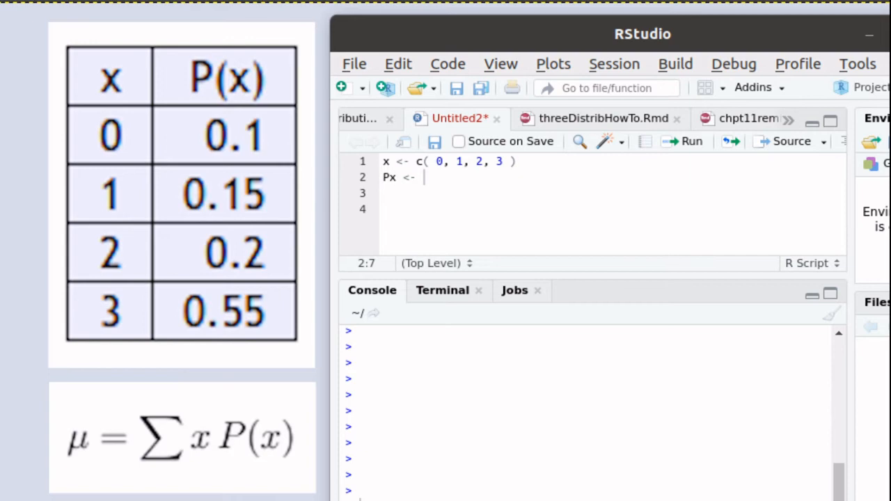
type("c( 0.1, 0.15, 0.2, 0.55 )")
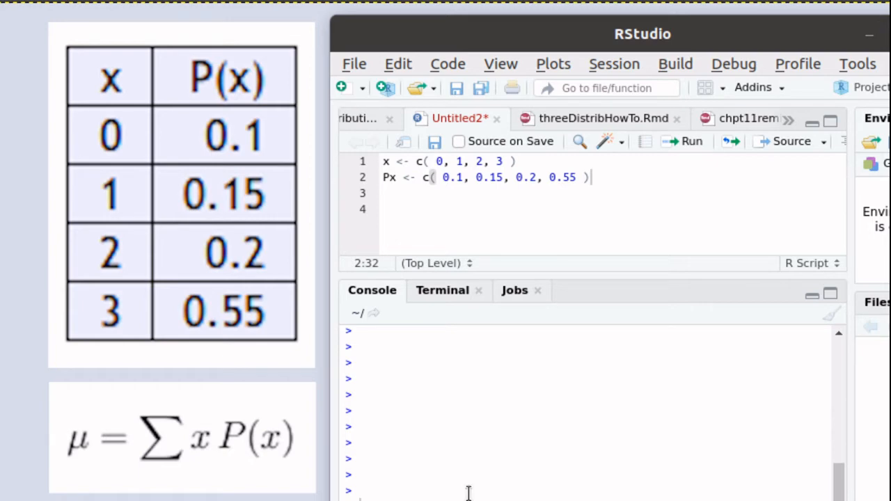
mouse_move(432, 174)
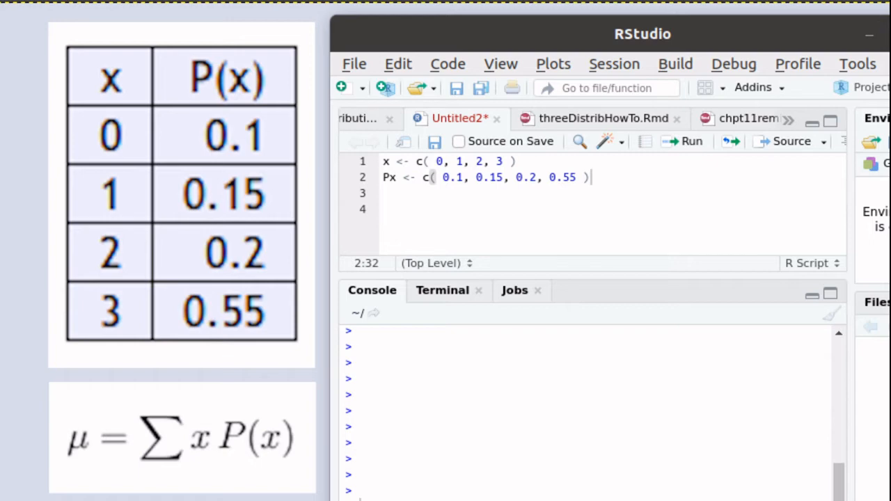
mouse_move(111, 86)
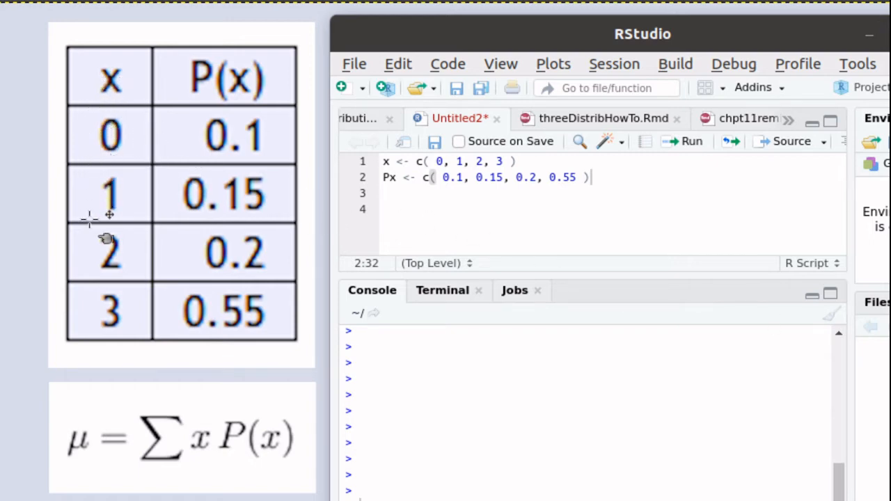
mouse_move(111, 192)
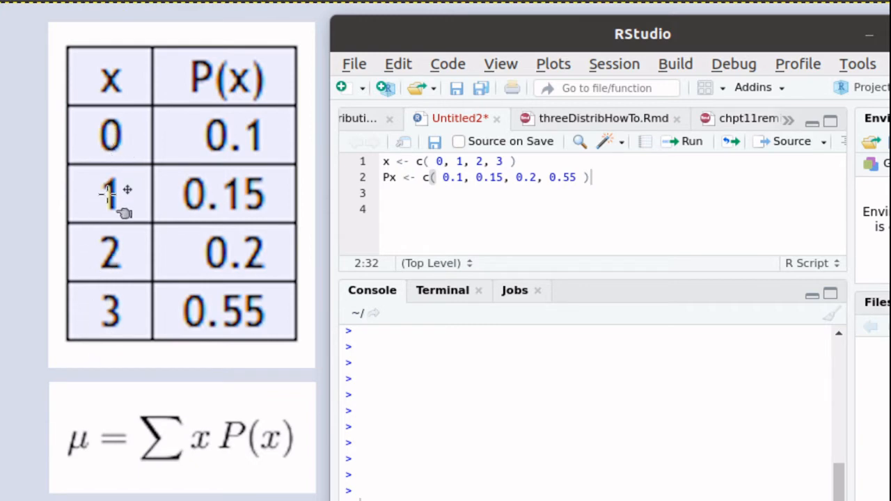
mouse_move(273, 173)
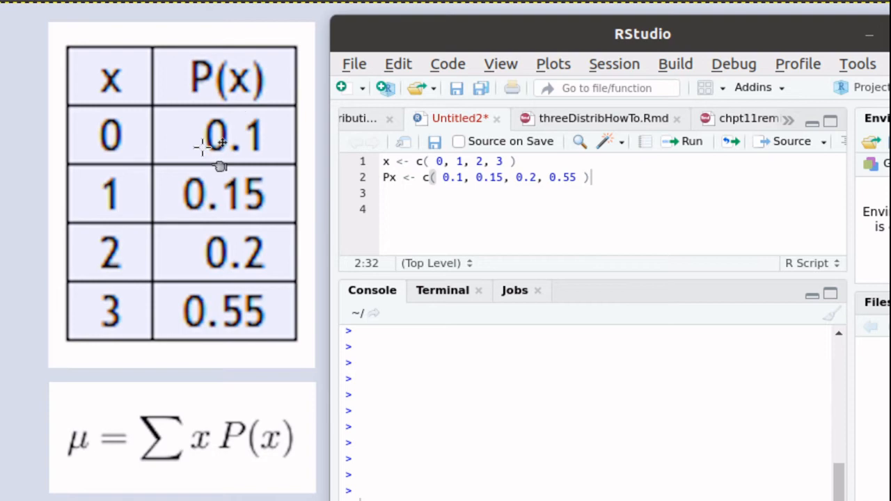
mouse_move(222, 230)
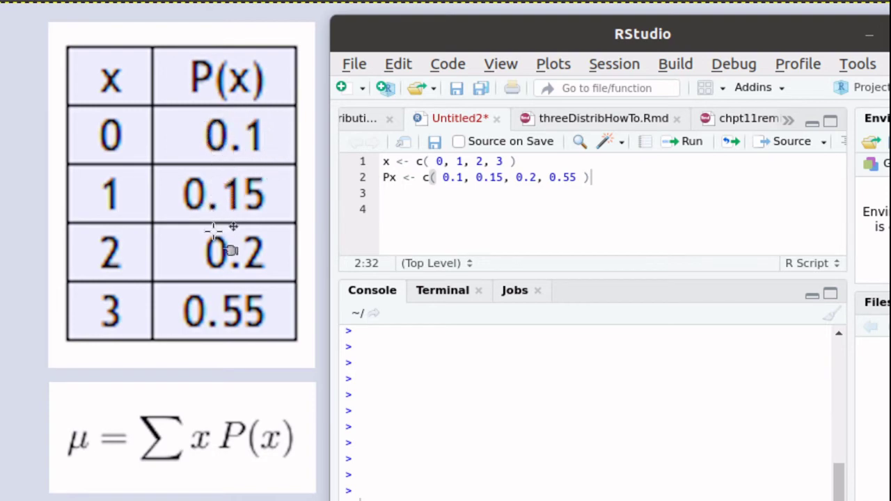
mouse_move(212, 331)
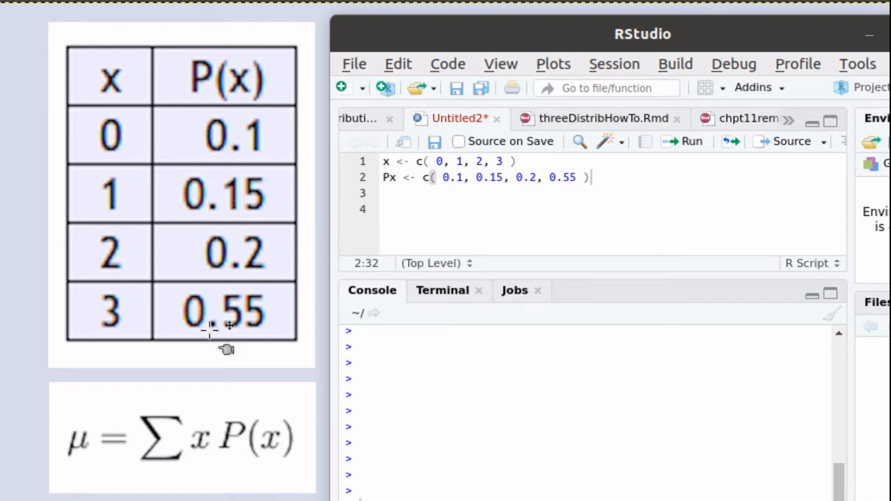
mouse_move(221, 338)
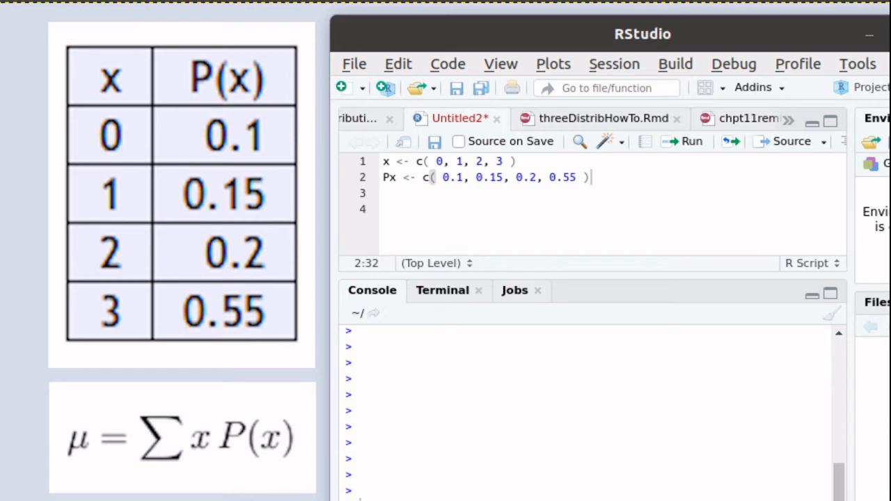
Add sum(Px) on line 3 and run the script, the console returning 1.
type("sum(Px)")
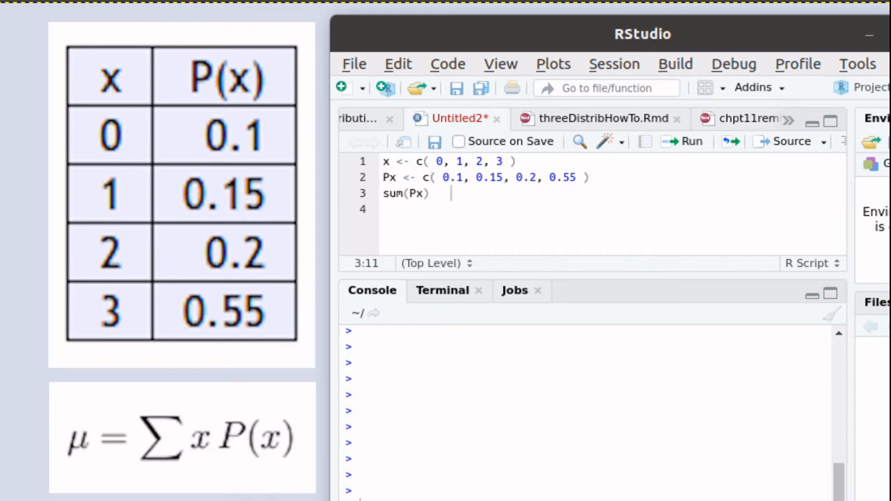
mouse_move(359, 148)
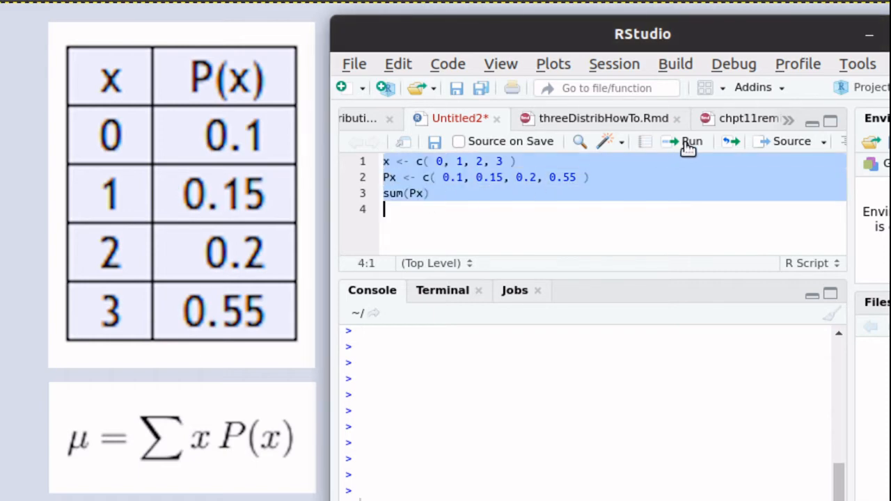
left_click(689, 142)
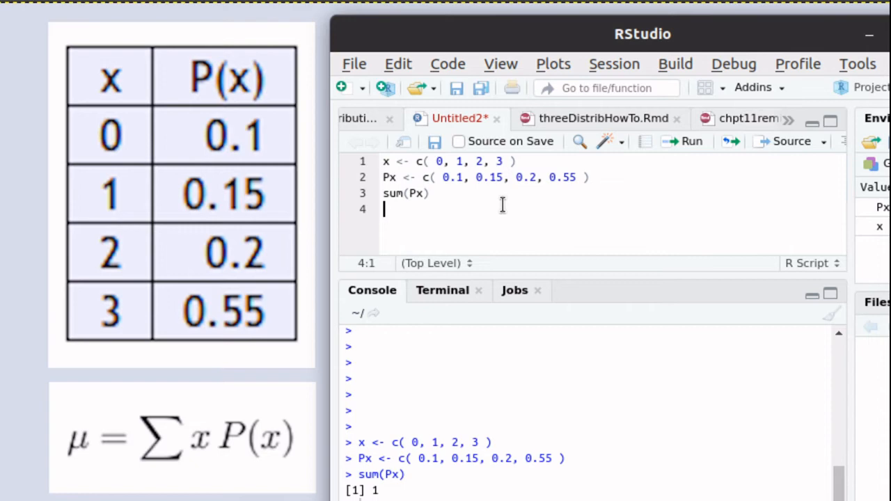
Delete the sum(Px) line, leaving only the x and Px definitions.
left_click(429, 194)
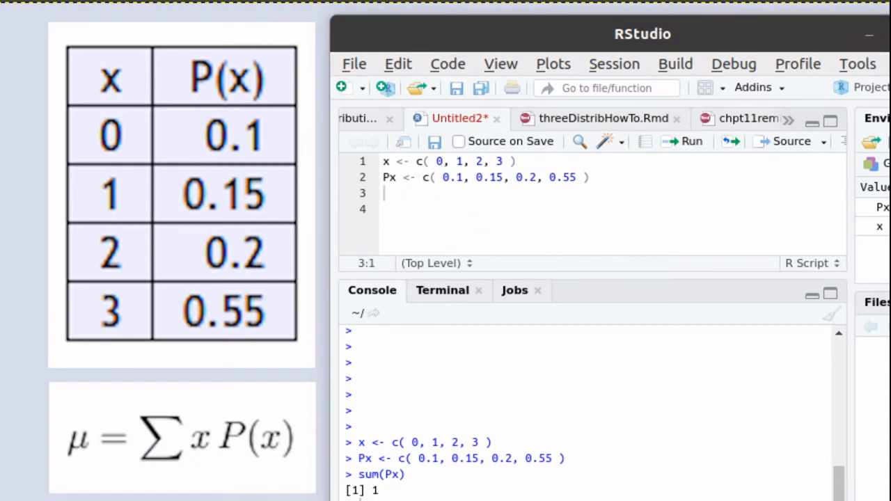
mouse_move(307, 438)
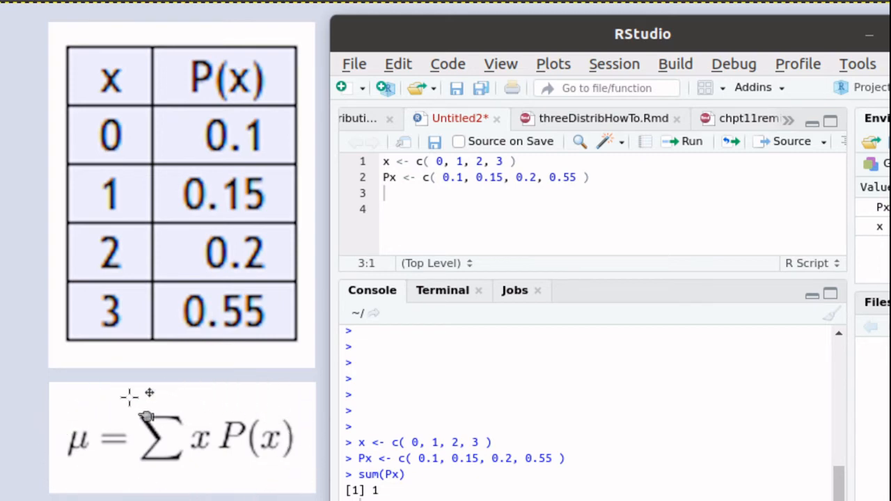
mouse_move(220, 438)
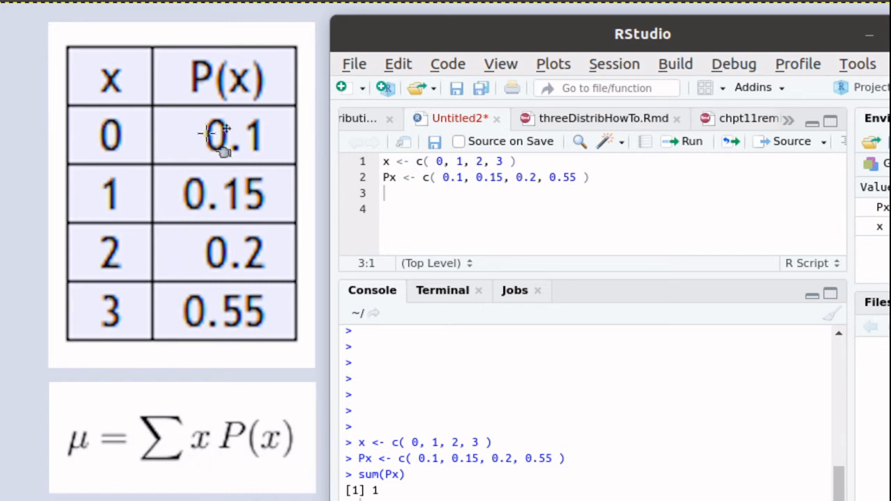
mouse_move(209, 209)
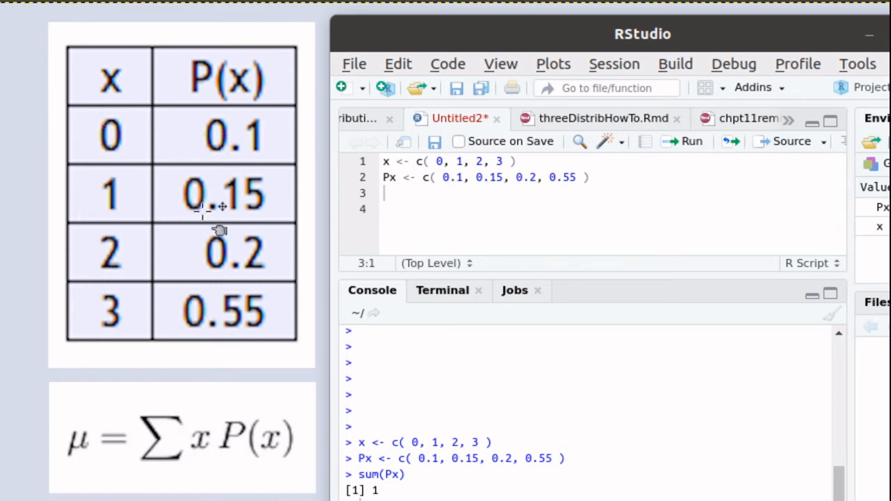
mouse_move(216, 260)
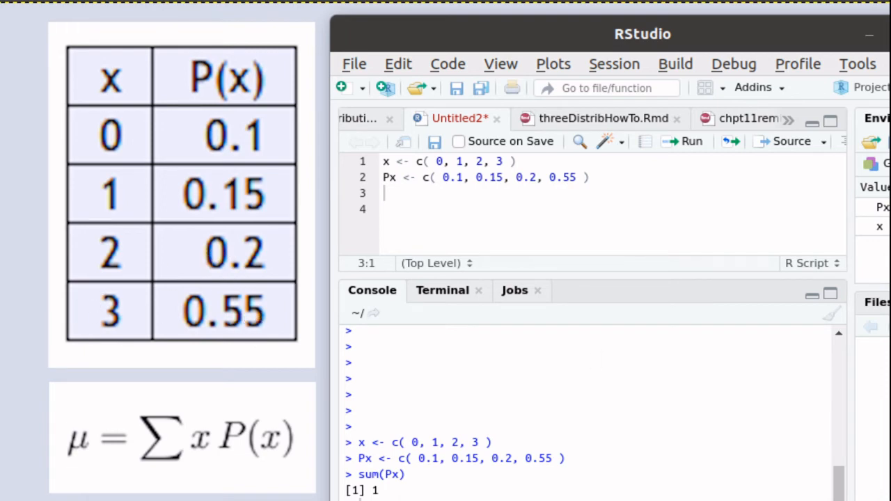
Write x * Px on line 3 and select all three script lines.
type("x * Px")
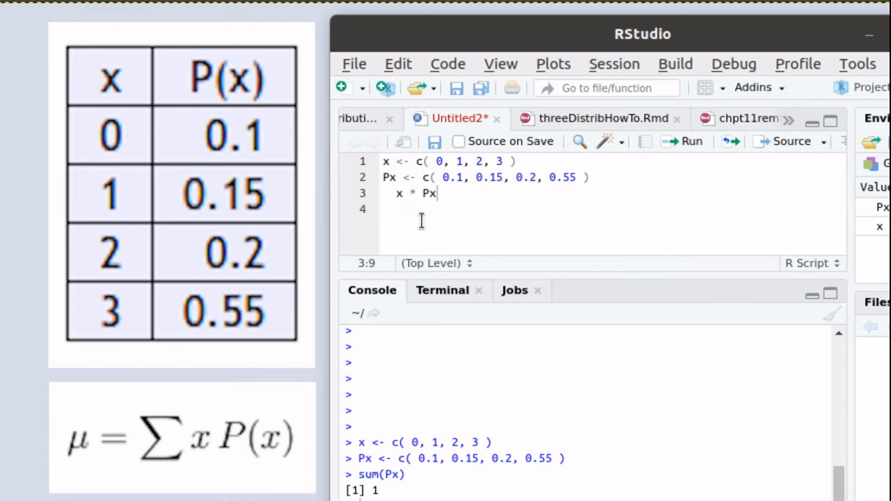
mouse_move(387, 224)
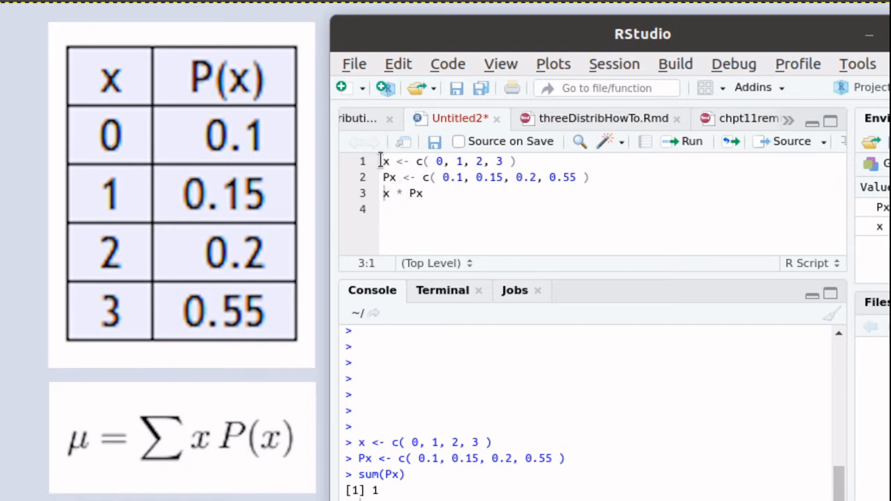
left_click_drag(384, 161, 423, 194)
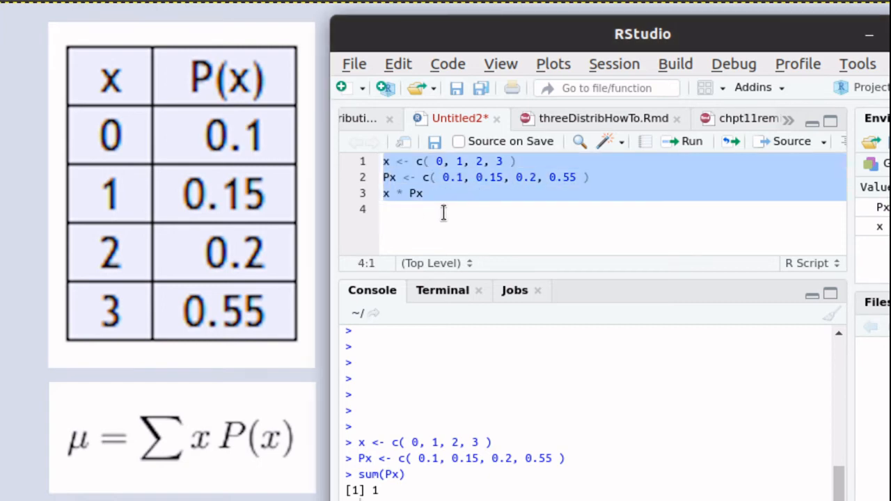
mouse_move(674, 142)
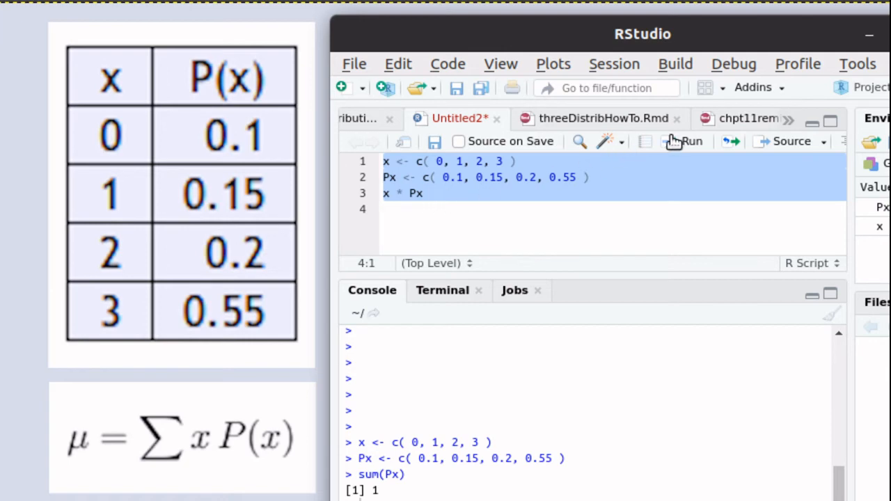
Run the three lines so the console prints 0.00 0.15 0.40 1.65.
left_click(692, 141)
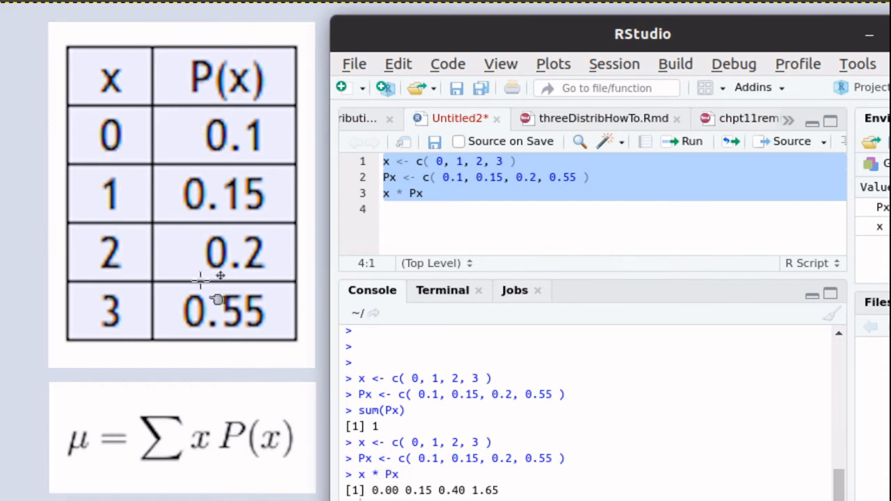
mouse_move(114, 192)
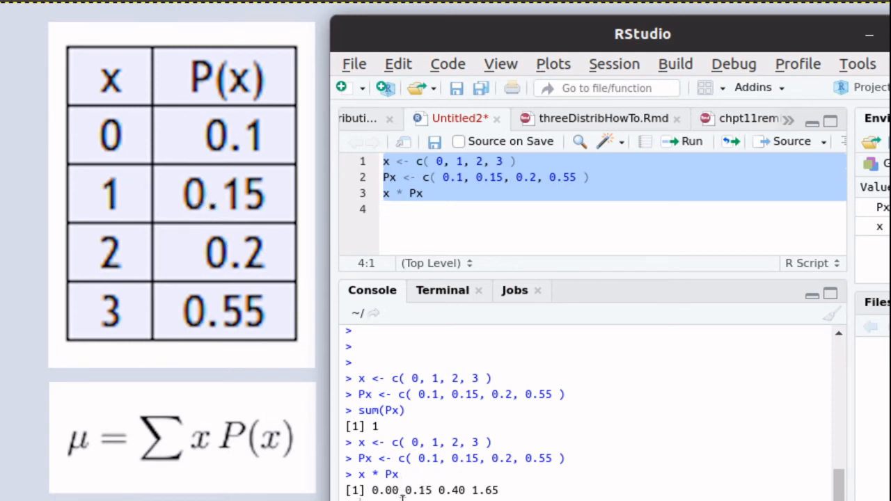
mouse_move(195, 254)
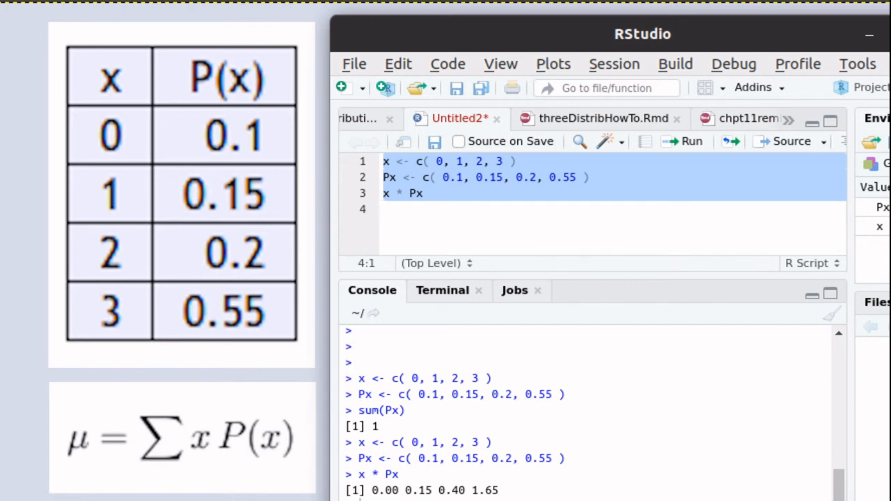
mouse_move(132, 348)
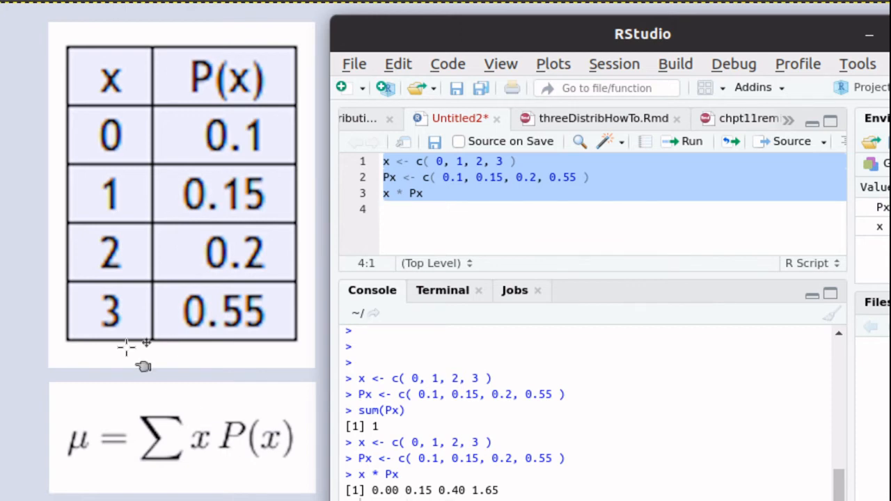
mouse_move(170, 323)
type("data.frame( x, Px, xPx)")
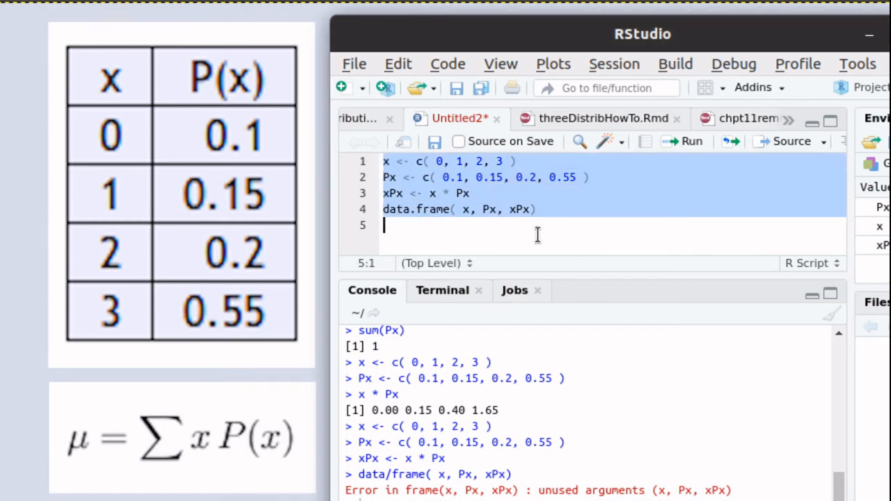
Run the script storing xPx <- x * Px and printing data.frame(x, Px, xPx).
left_click(689, 142)
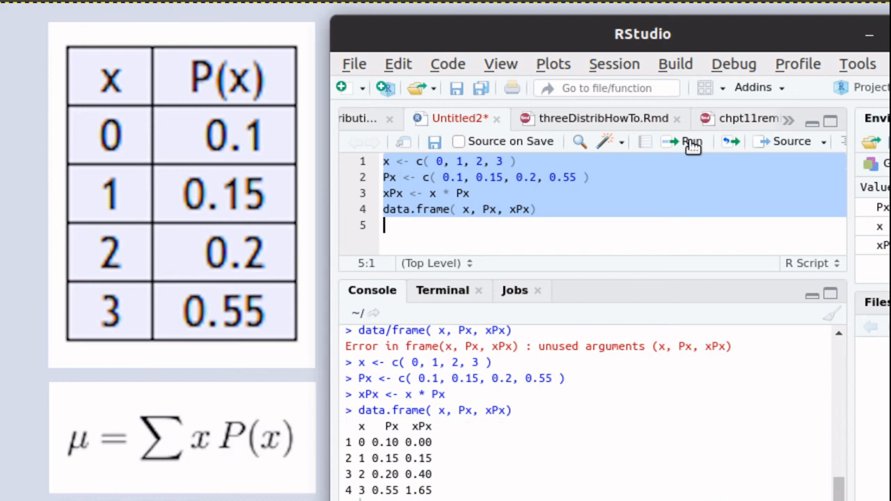
mouse_move(154, 147)
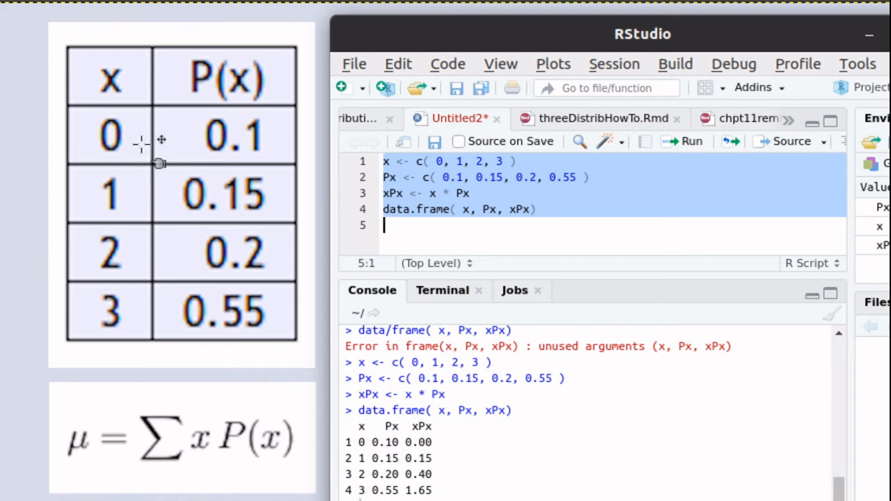
mouse_move(104, 77)
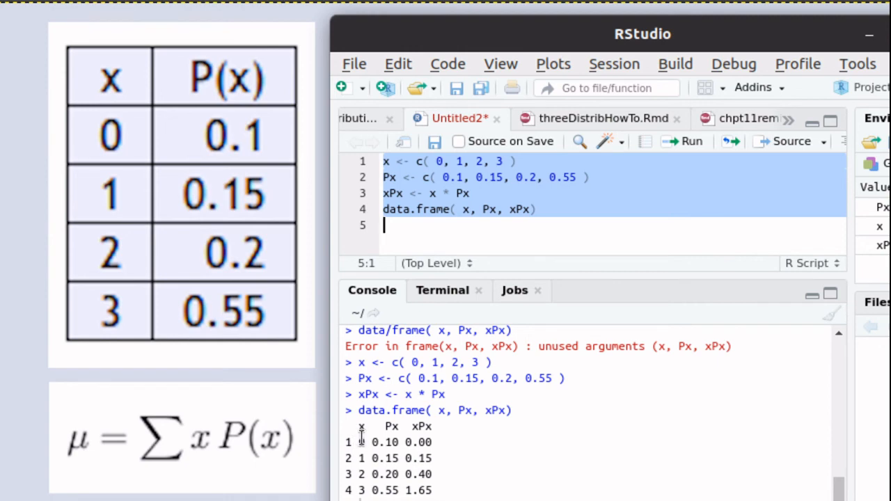
mouse_move(351, 489)
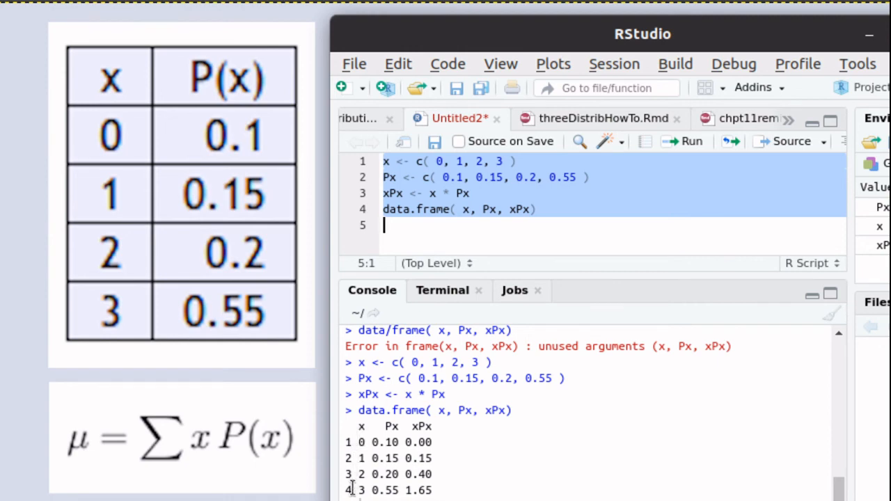
mouse_move(404, 490)
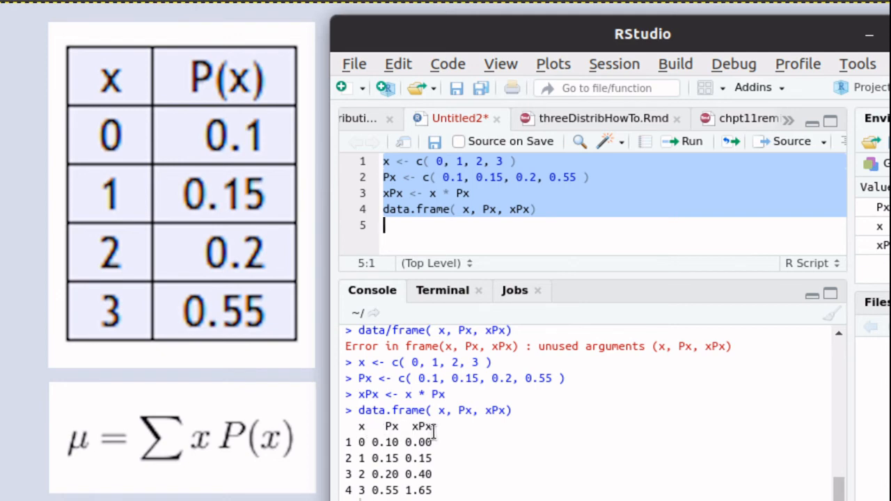
mouse_move(374, 458)
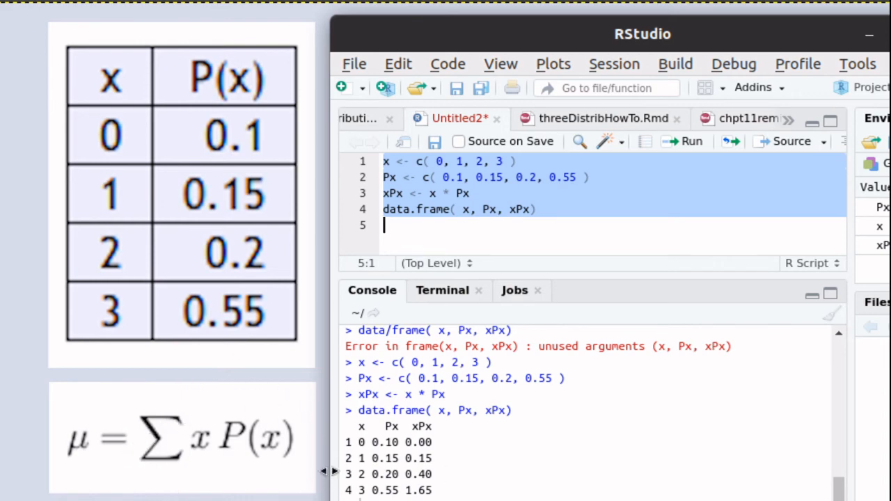
mouse_move(167, 432)
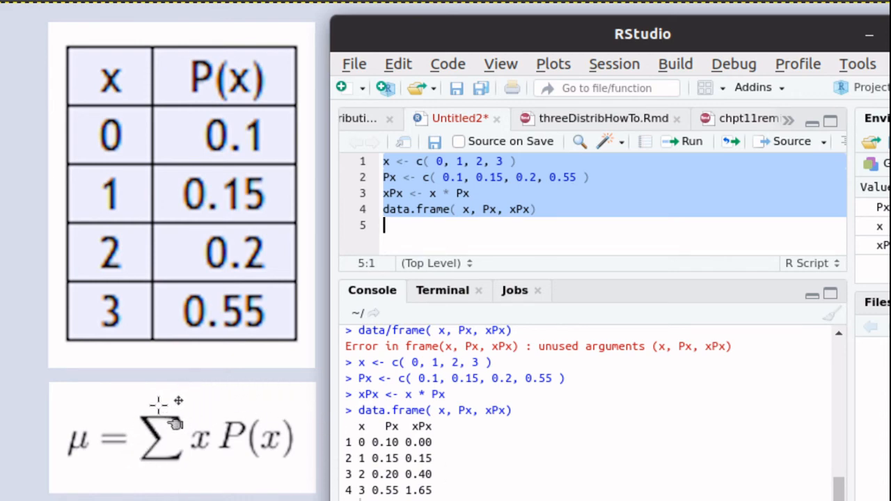
mouse_move(193, 448)
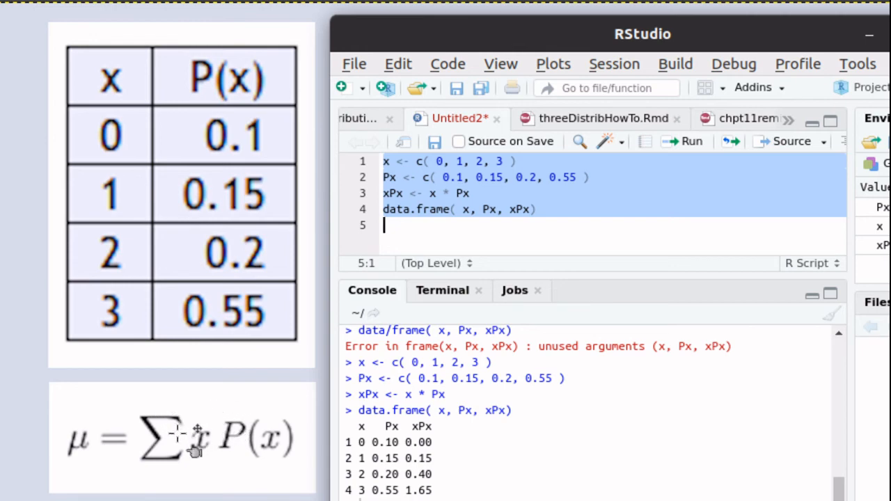
mouse_move(273, 453)
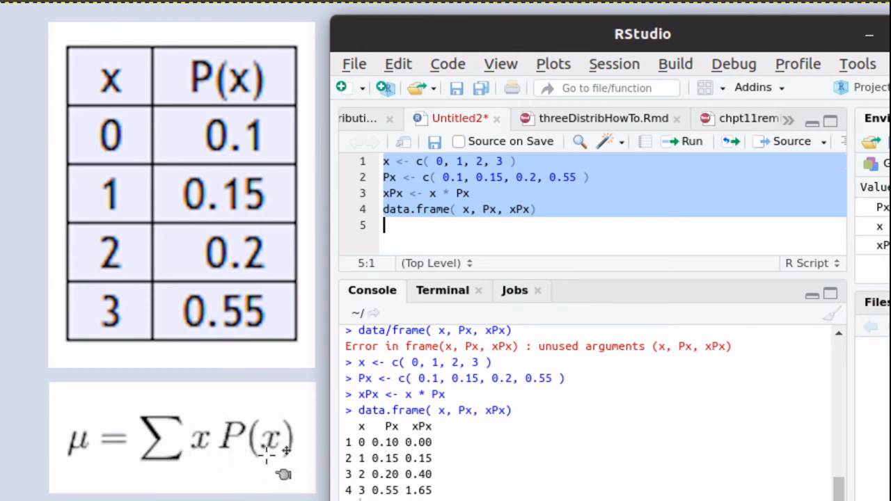
mouse_move(443, 439)
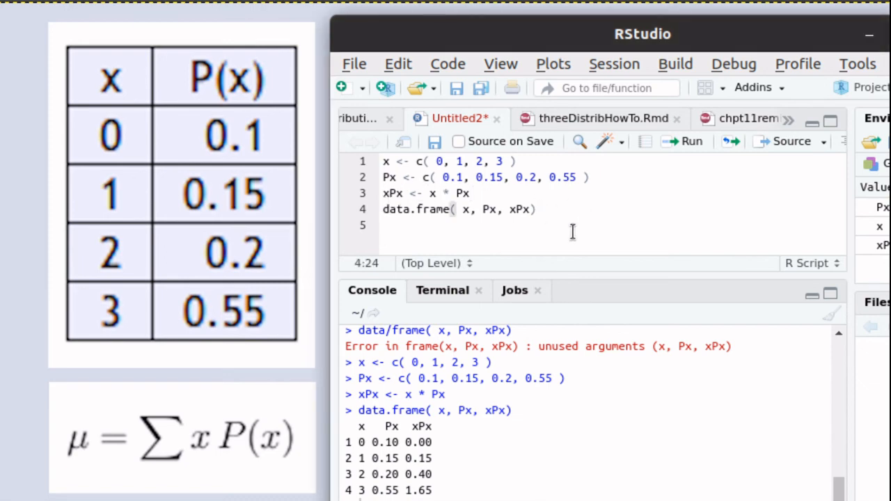
Replace the xPx and data.frame lines with sum(x * Px) on line 3.
type("dat")
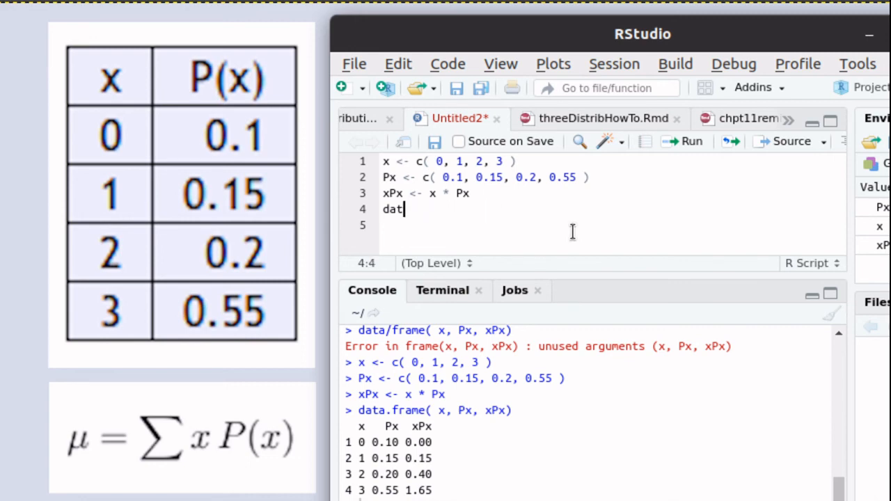
key("BackSpace")
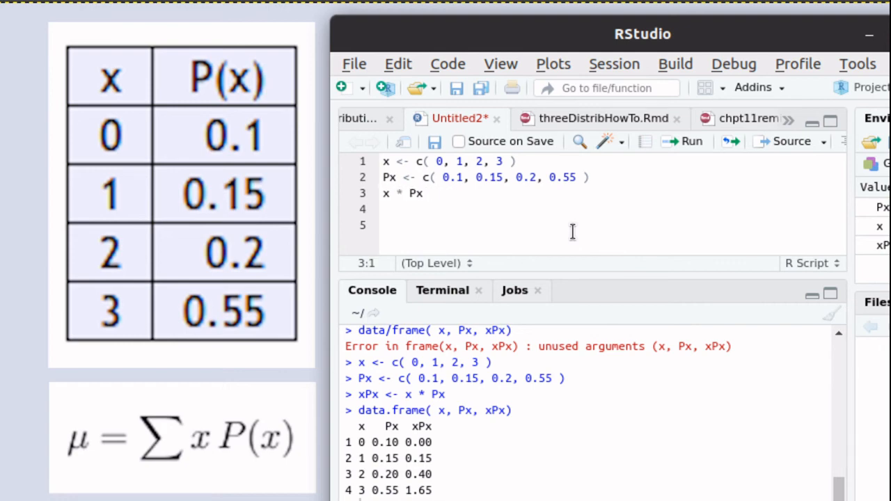
type("si")
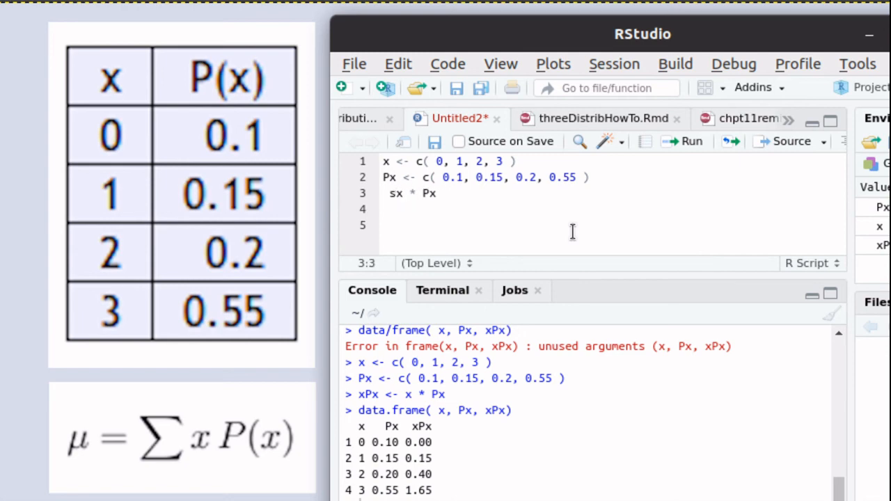
type("sum(")
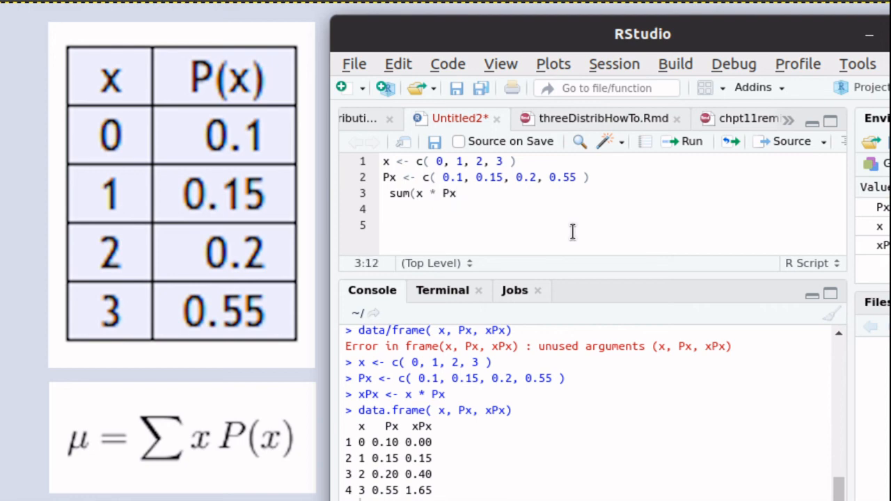
left_click(445, 194)
type(")")
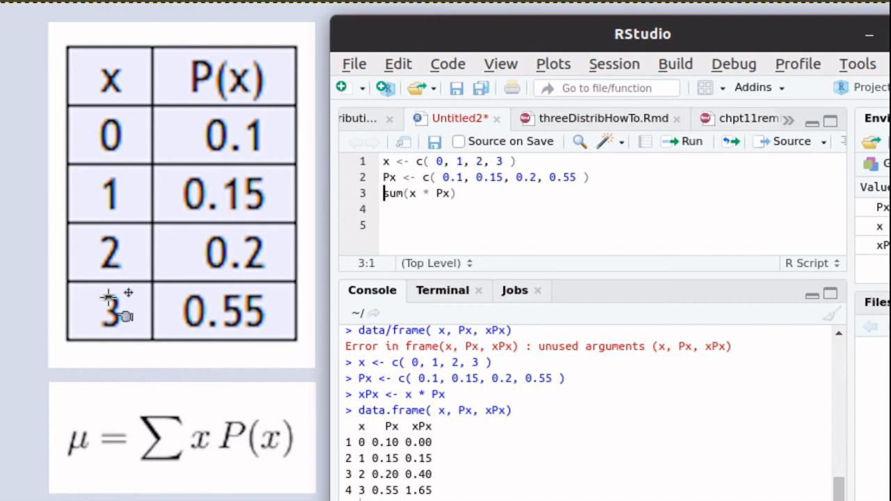
mouse_move(418, 224)
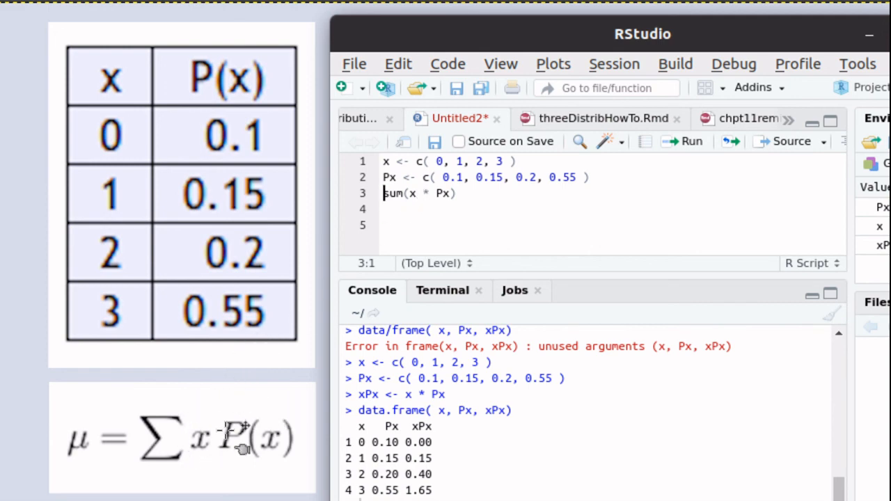
mouse_move(271, 453)
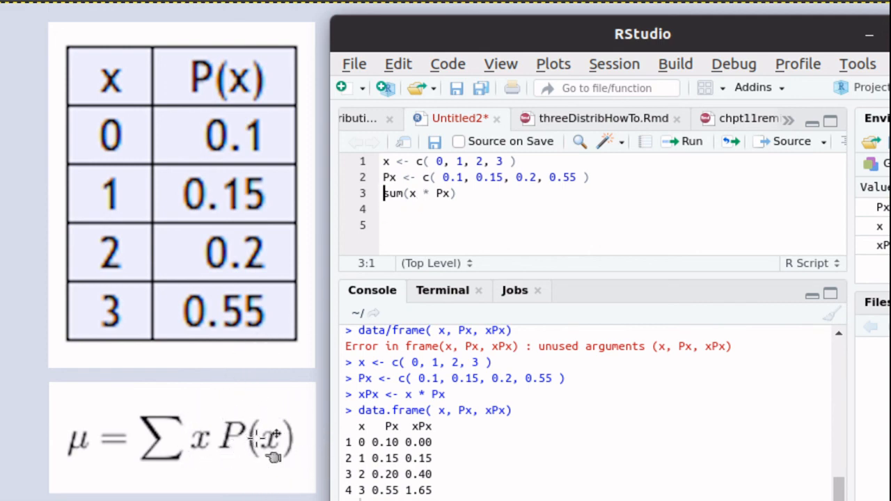
mouse_move(153, 459)
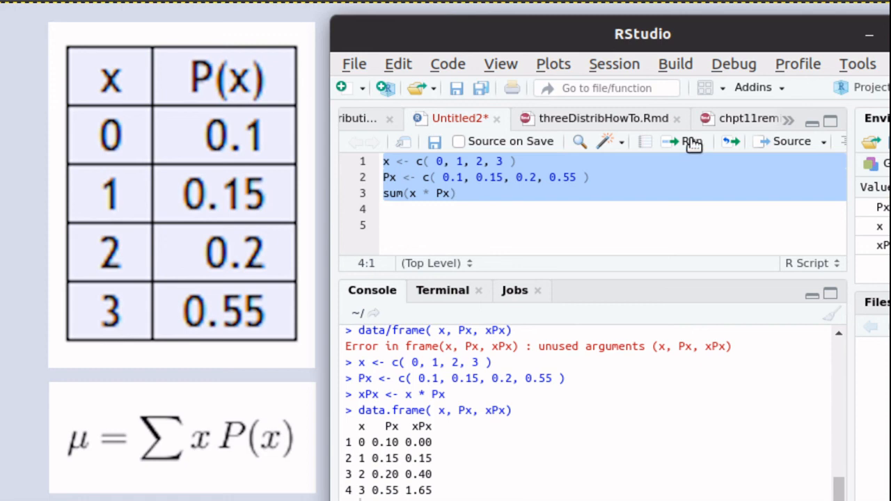
Clear the console and run the script, printing the mean 2.2.
left_click(682, 142)
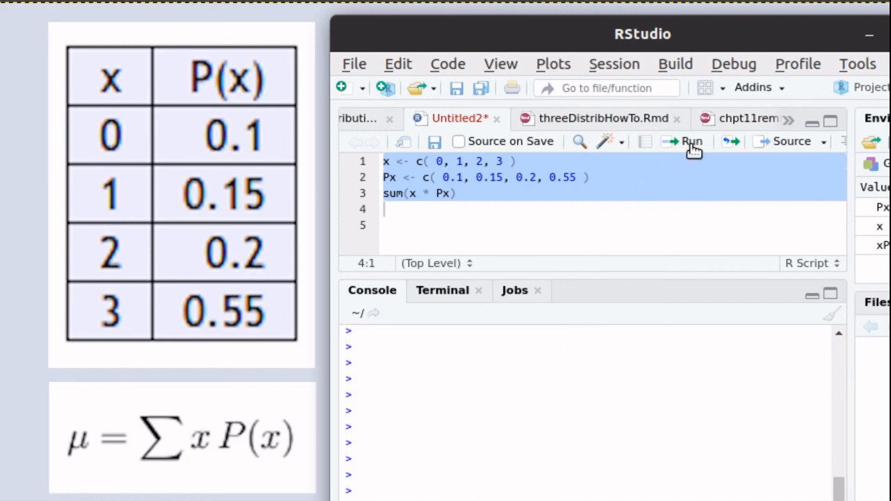
left_click(688, 142)
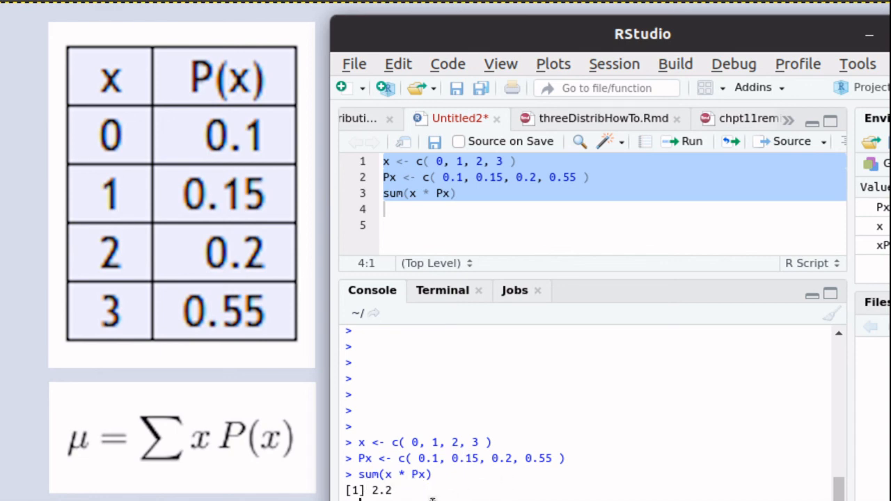
mouse_move(431, 498)
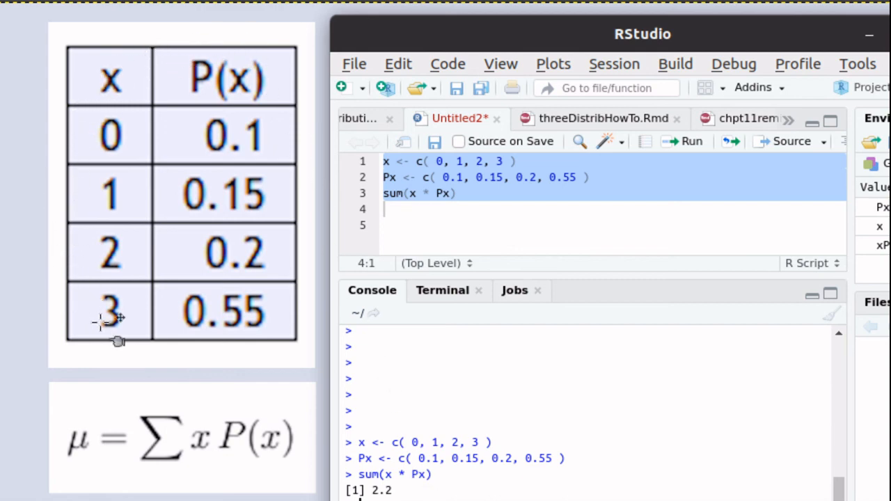
mouse_move(111, 320)
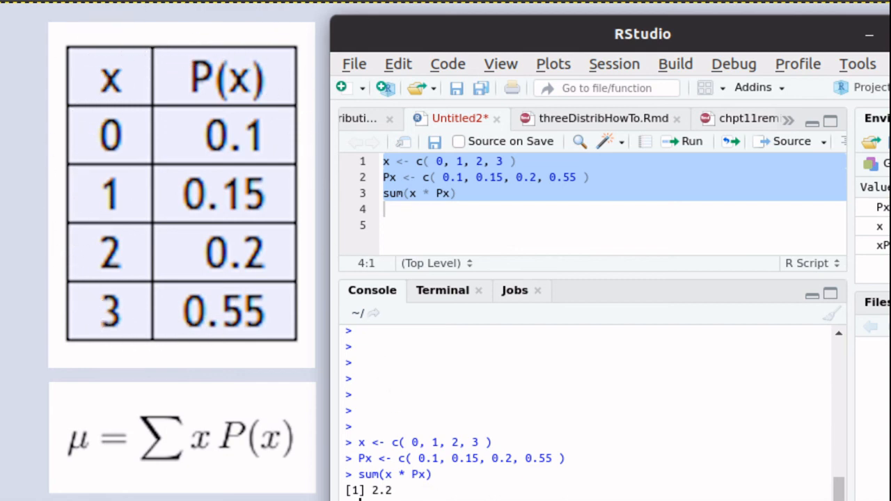